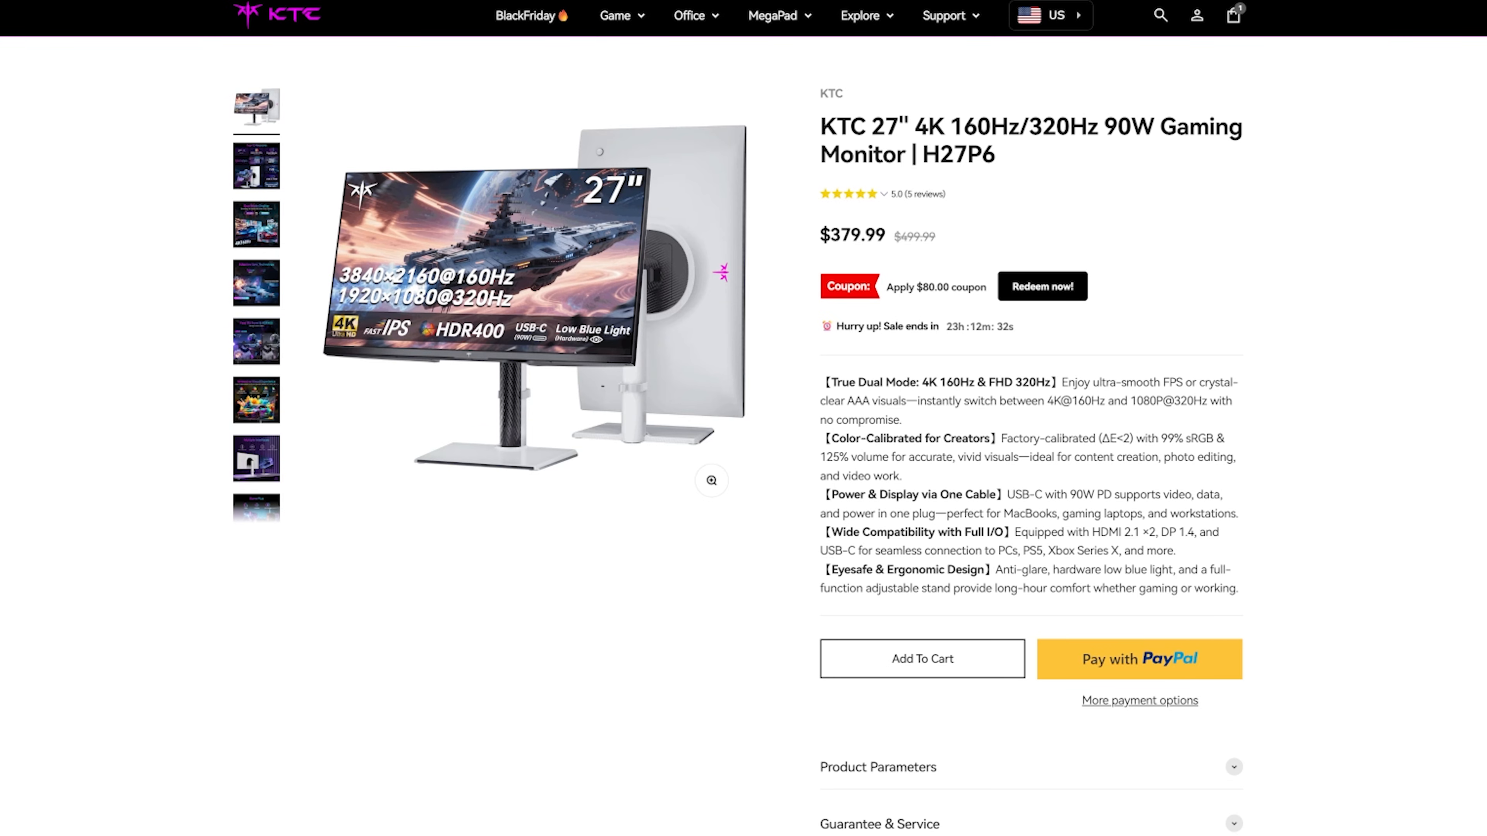
Redeem the $80.00 coupon, dropping the H27P6 monitor from $379.99 to $299.99
{"action": "left_click", "coordinate": [1040, 287]}
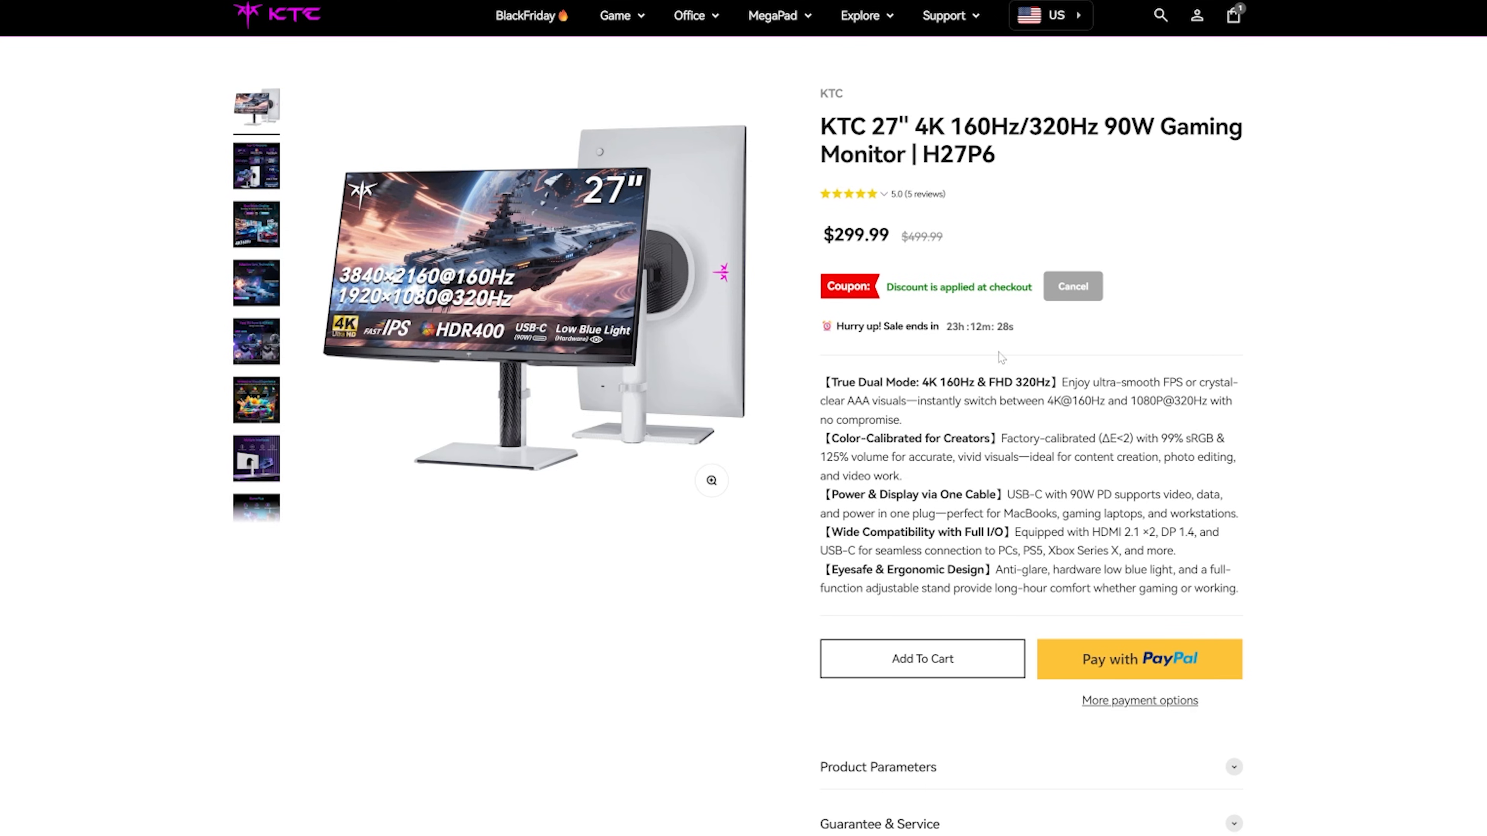
Scroll past the Screen and Display Panel sections to Powerful Performance: Fast IPS, 163 PPI, 4K@160Hz / FHD@320Hz
{"action": "scroll", "scroll_direction": "down", "scroll_amount": 3}
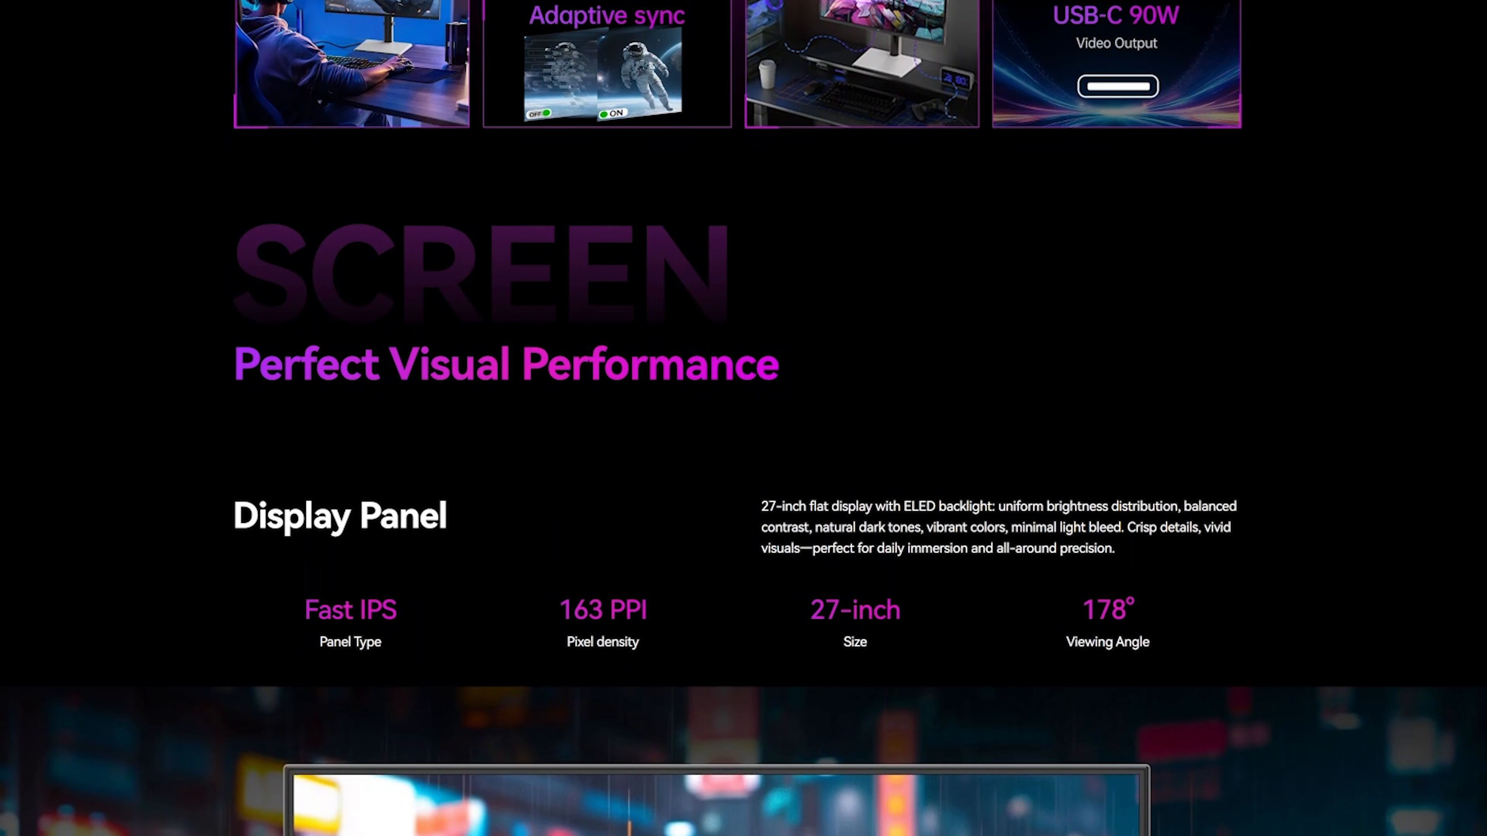
{"action": "scroll", "scroll_direction": "down", "scroll_amount": 3}
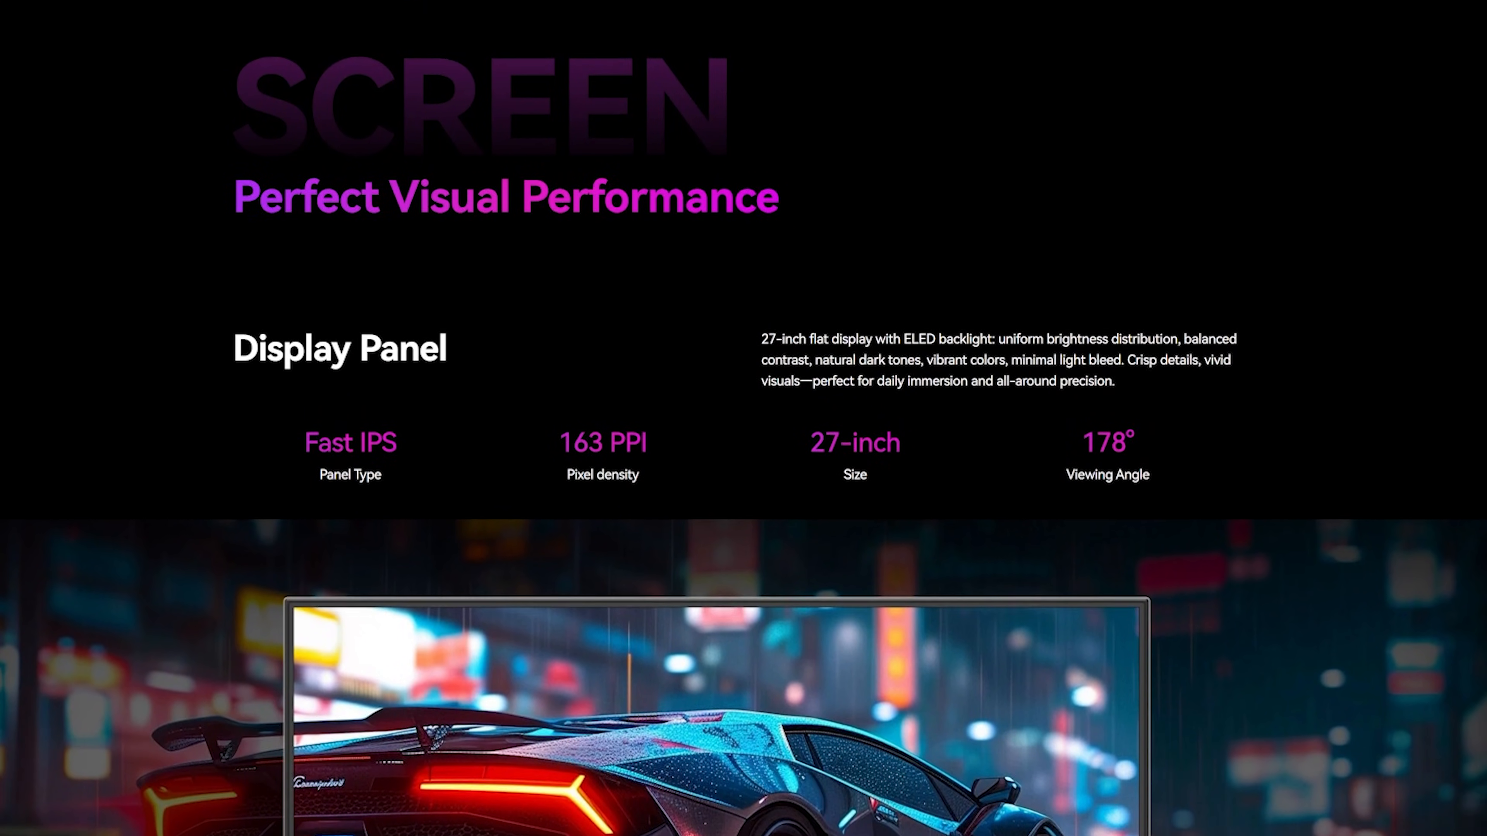
{"action": "scroll", "scroll_direction": "down", "scroll_amount": 3}
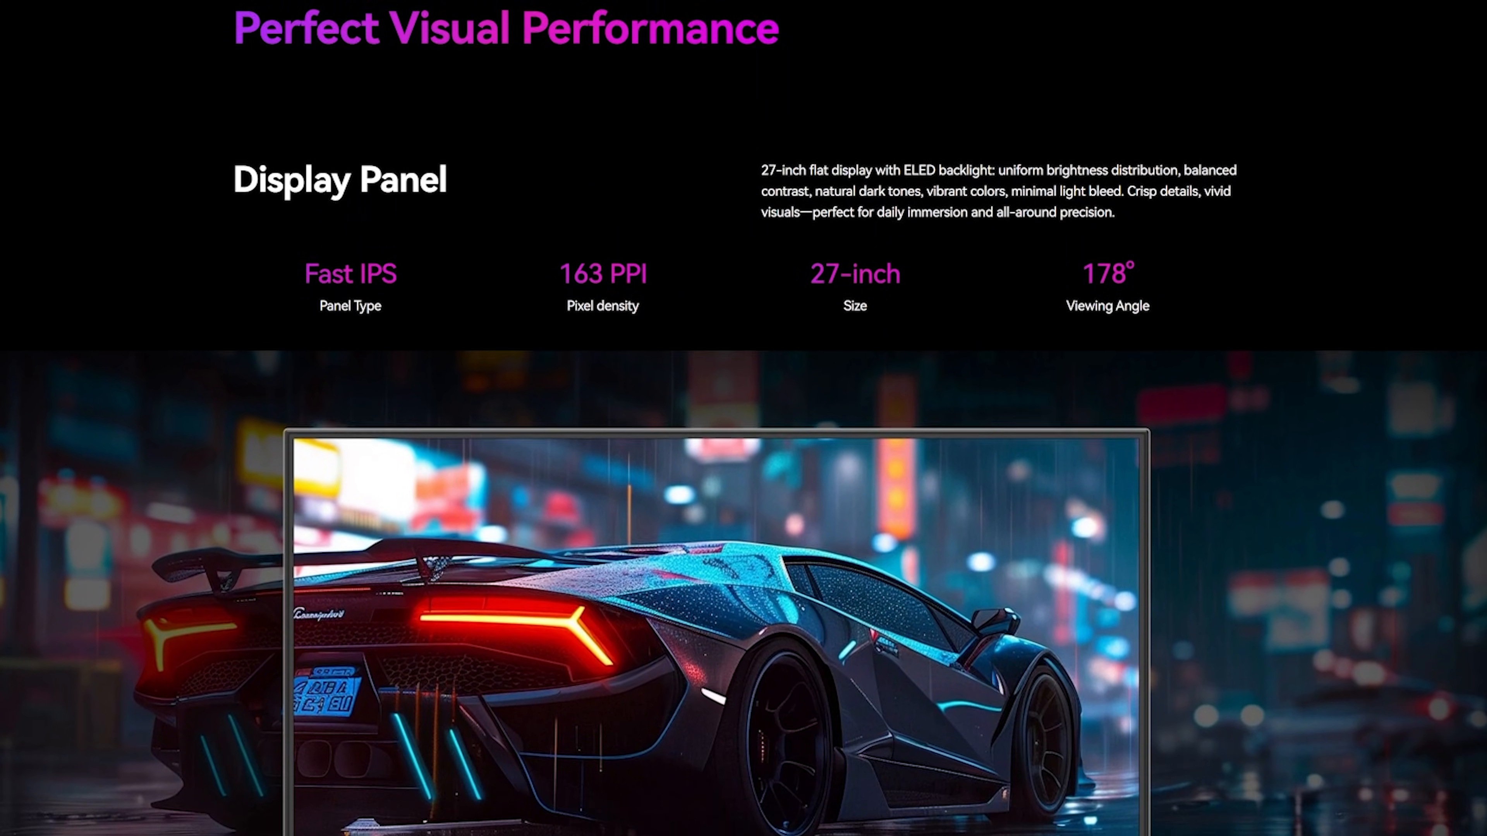
{"action": "scroll", "scroll_direction": "down", "scroll_amount": 3}
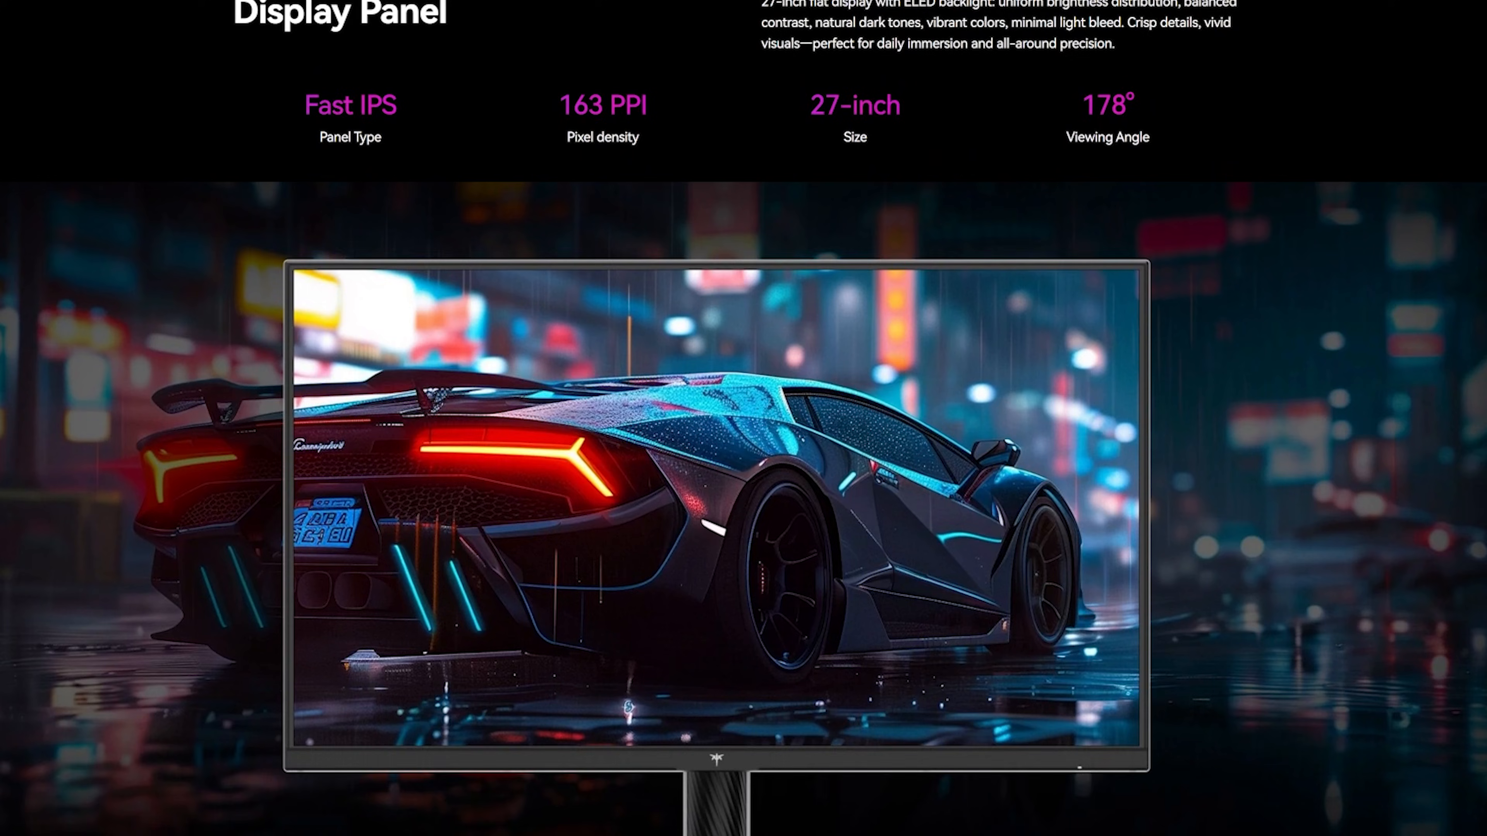
{"action": "scroll", "scroll_direction": "down", "scroll_amount": 3}
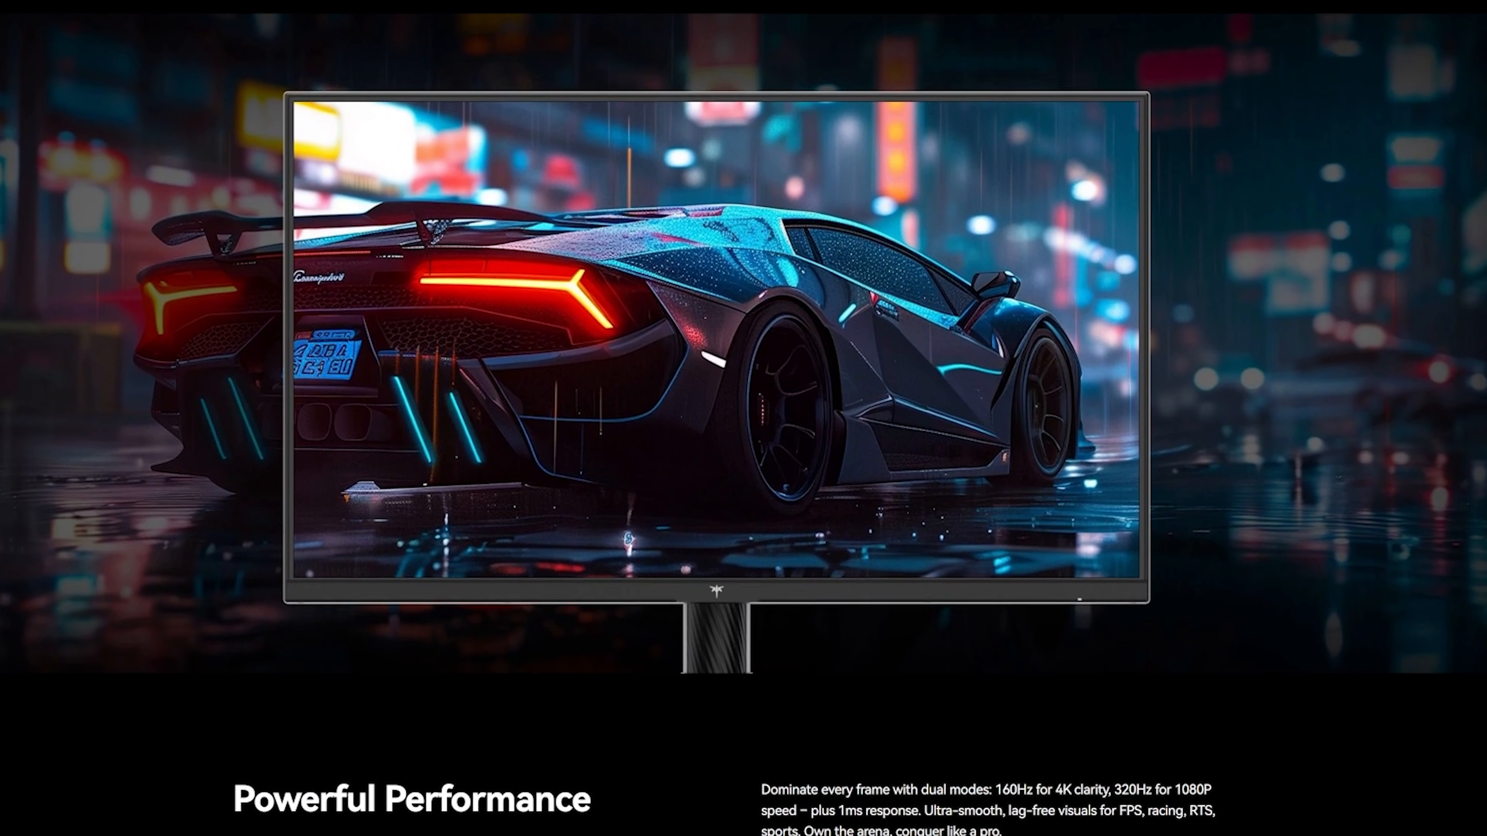
{"action": "scroll", "scroll_direction": "down", "scroll_amount": 3}
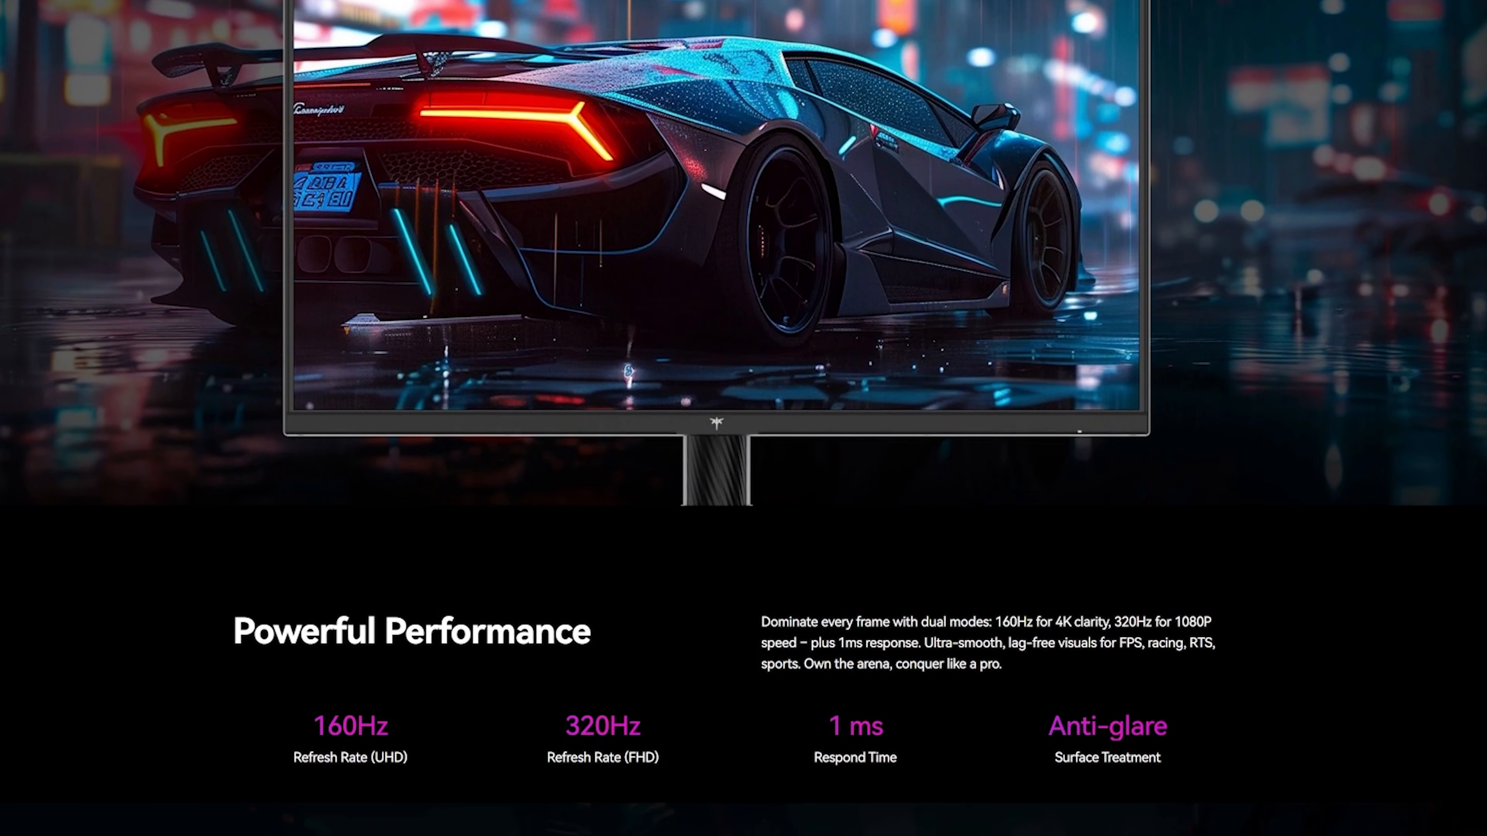
{"action": "scroll", "scroll_direction": "down", "scroll_amount": 3}
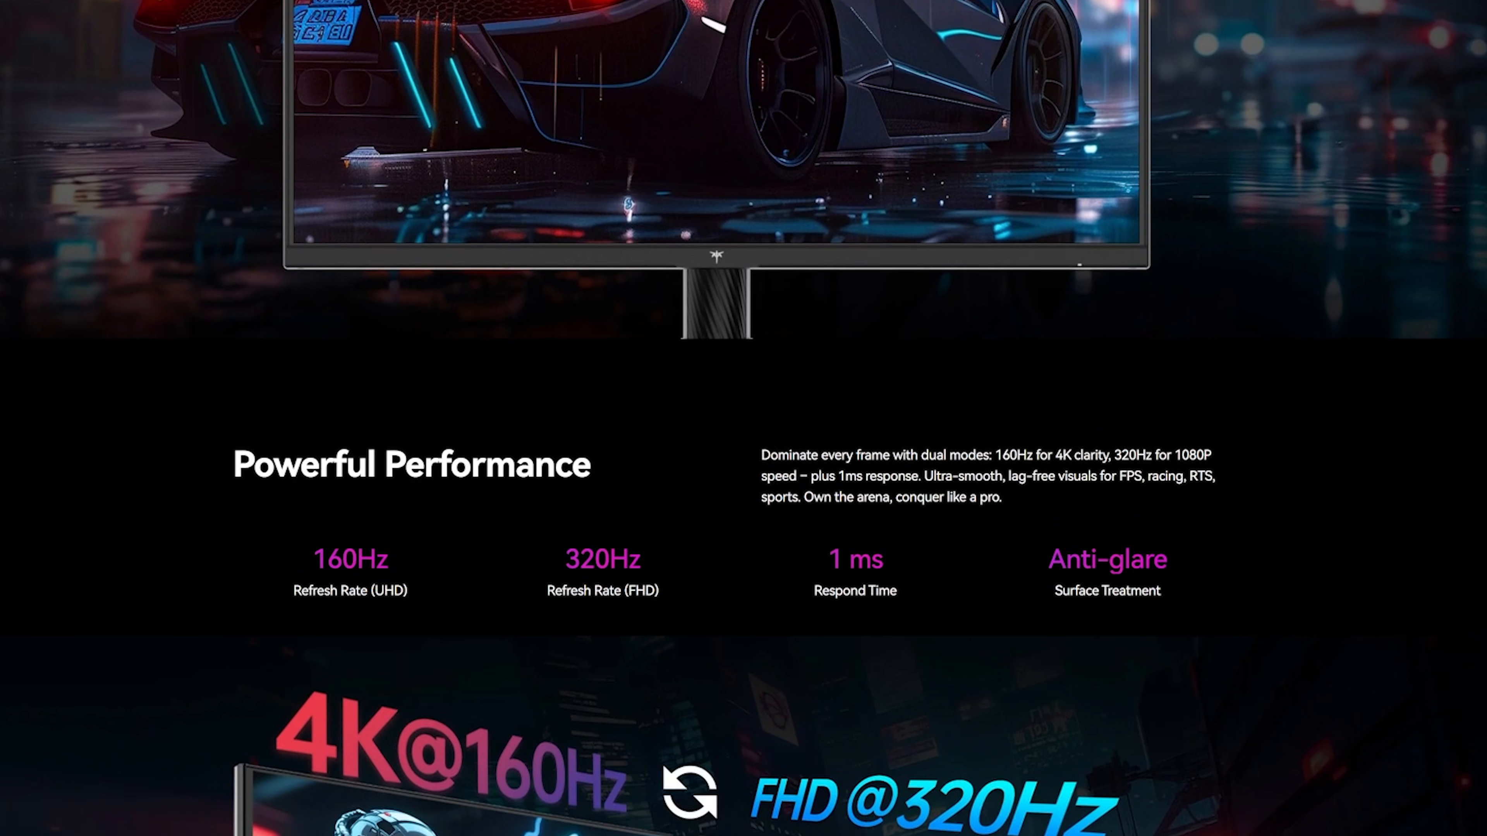
{"action": "scroll", "scroll_direction": "down", "scroll_amount": 3}
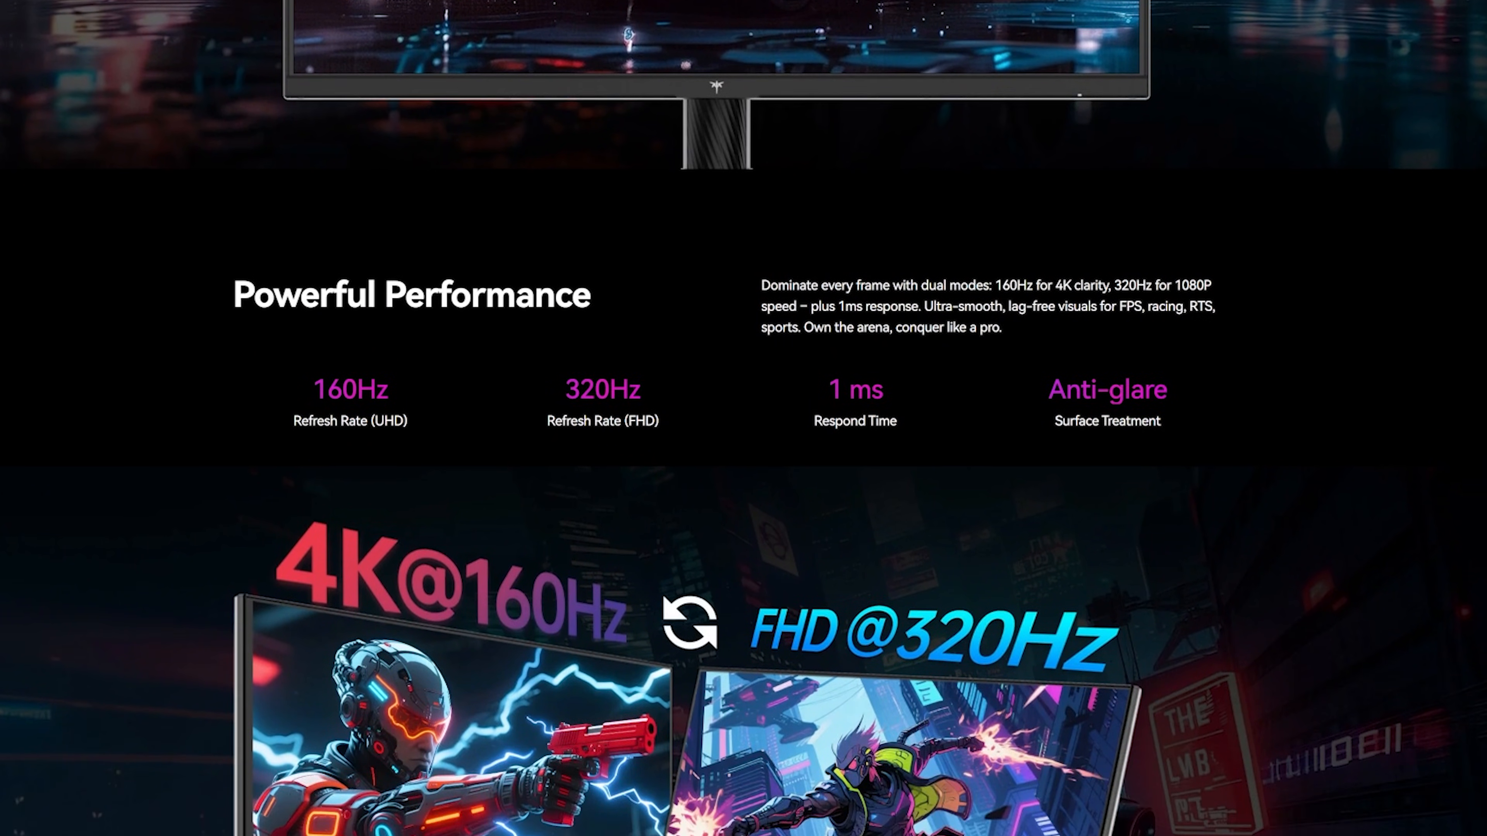
{"action": "scroll", "scroll_direction": "down", "scroll_amount": 3}
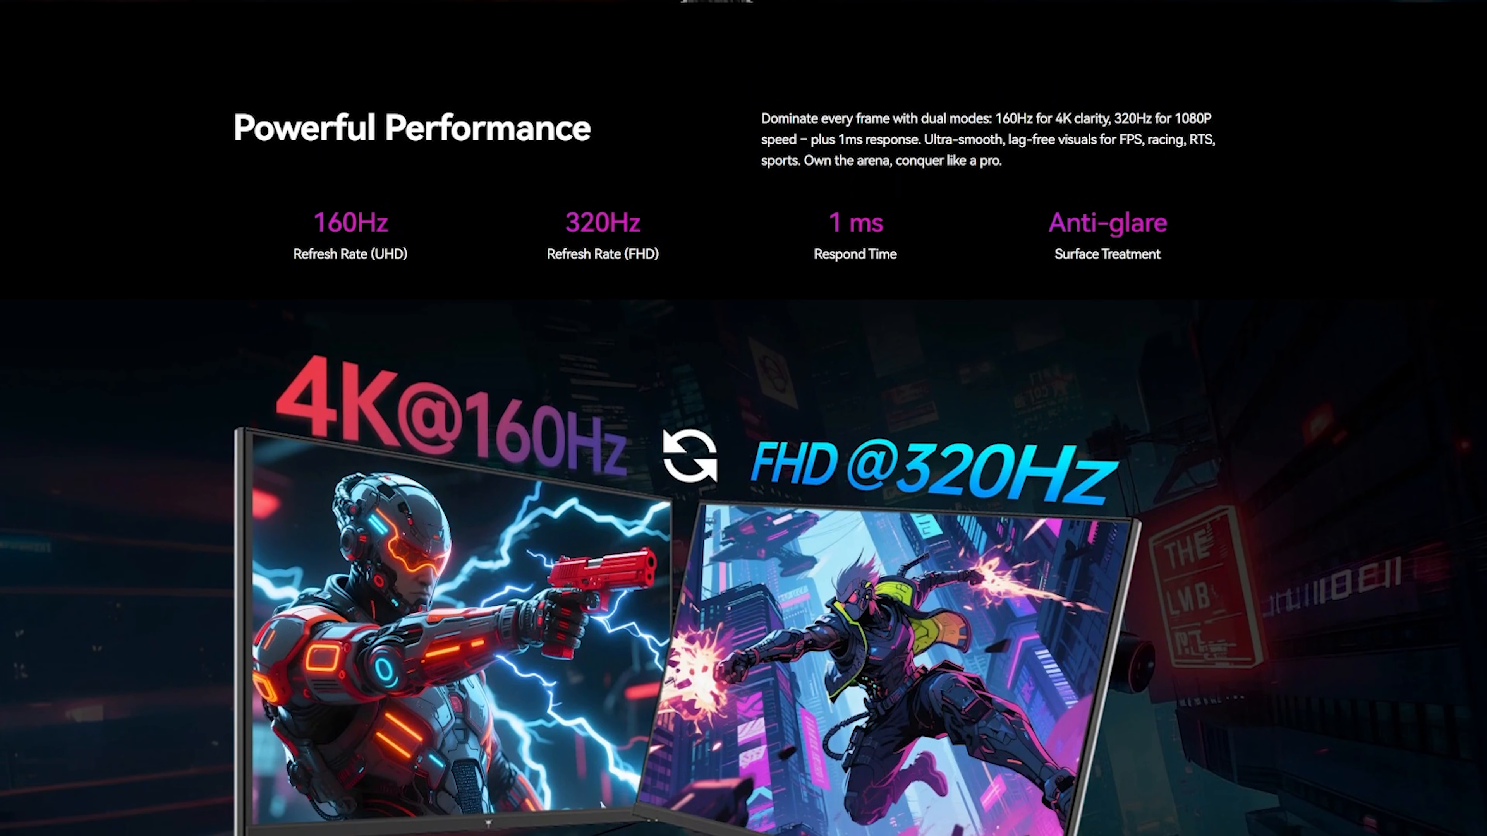
{"action": "scroll", "scroll_direction": "down", "scroll_amount": 3}
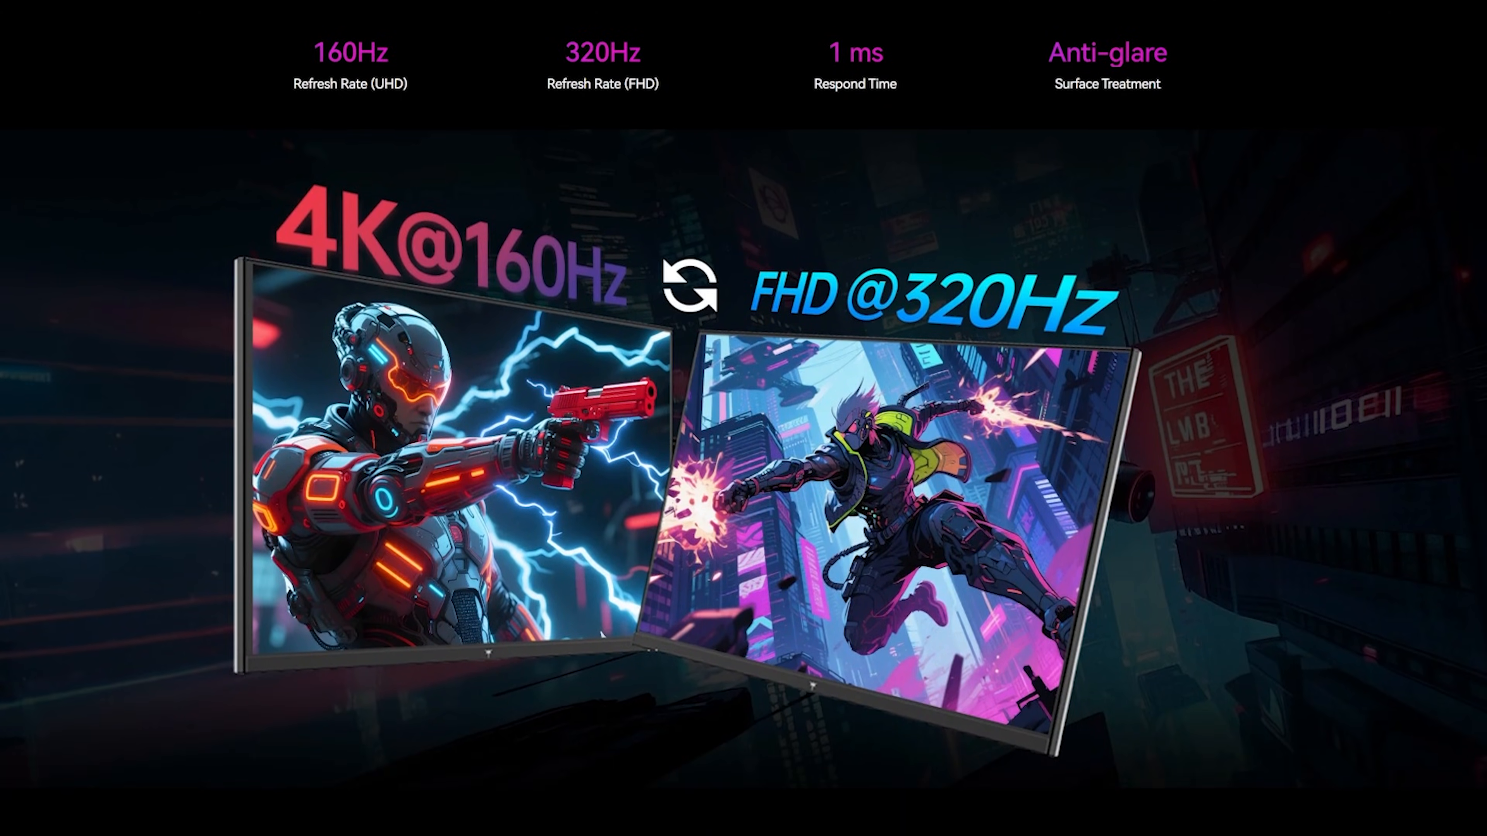